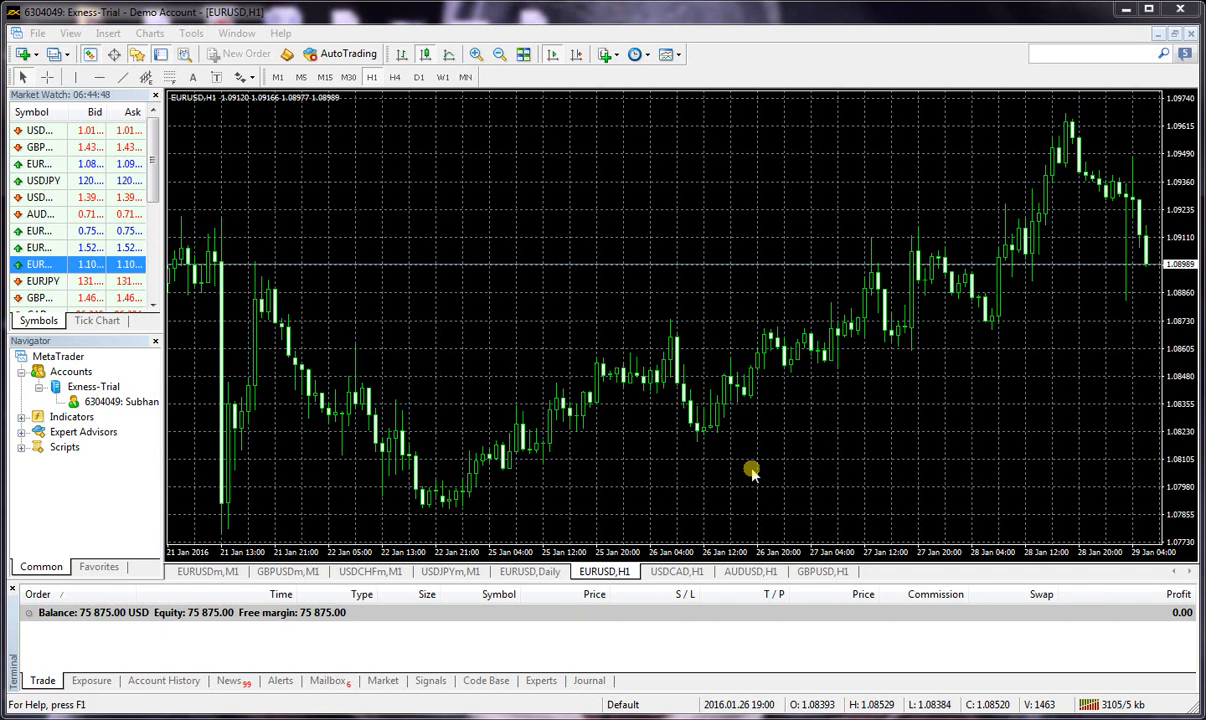
mouse_move(892, 510)
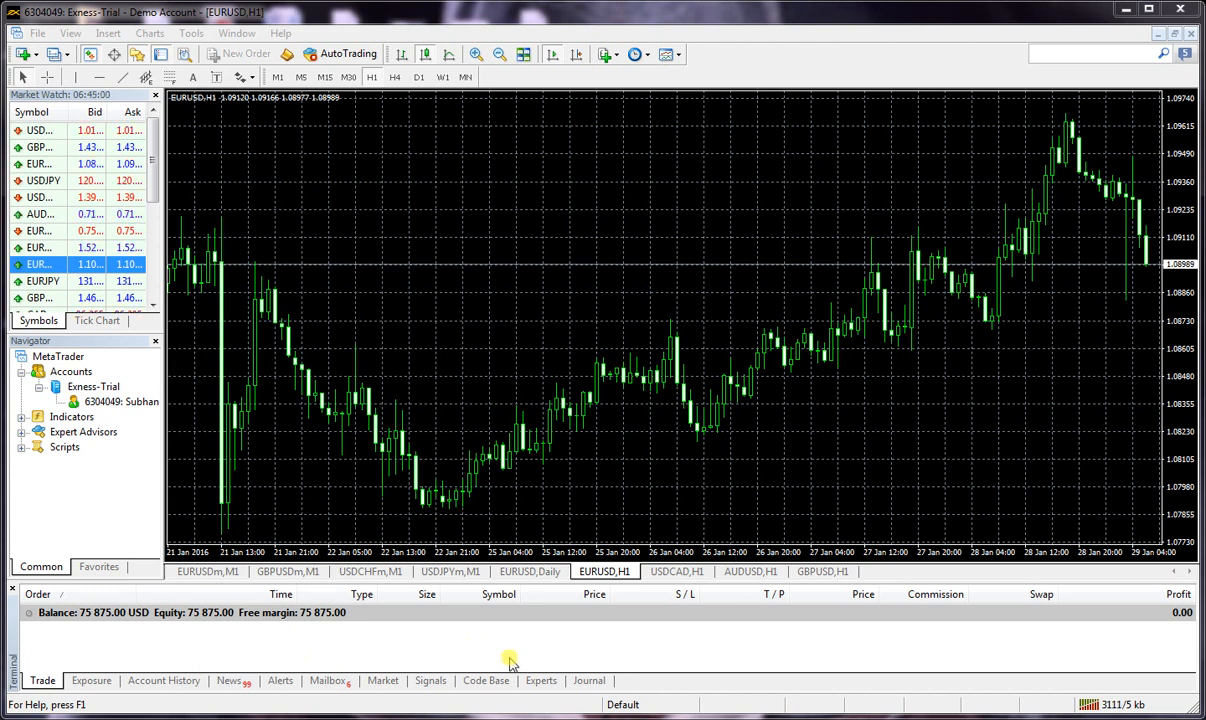
mouse_move(516, 668)
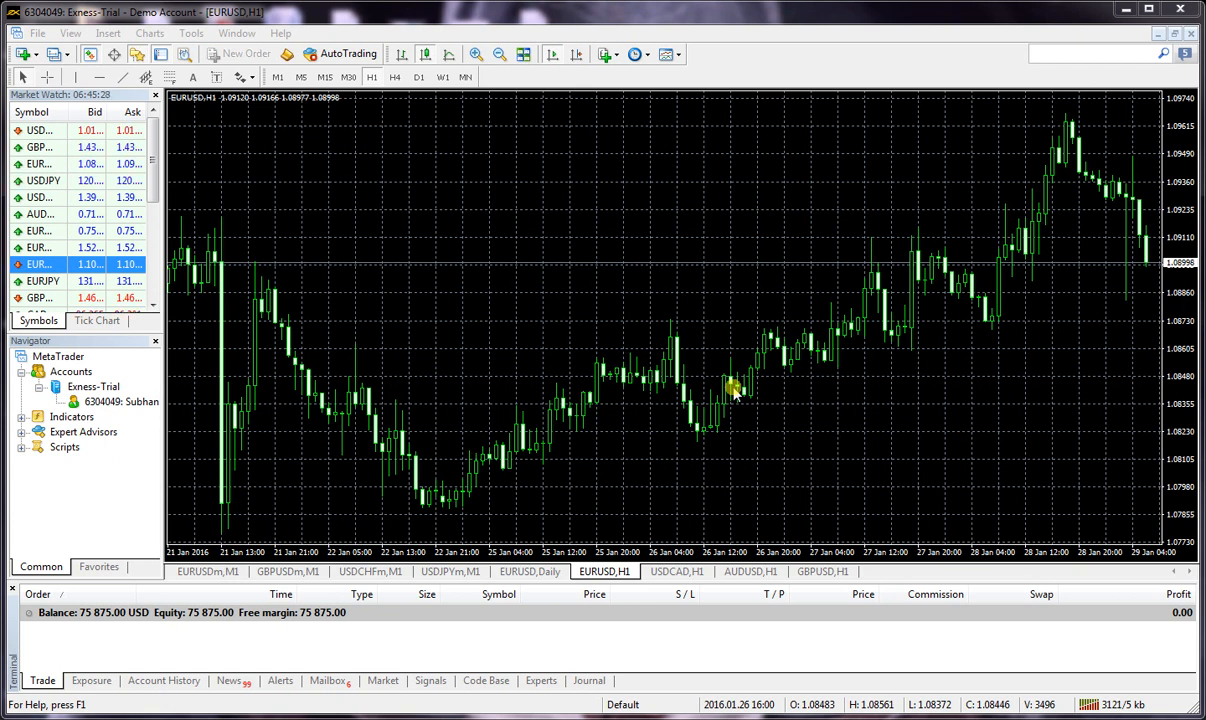
mouse_move(1080, 216)
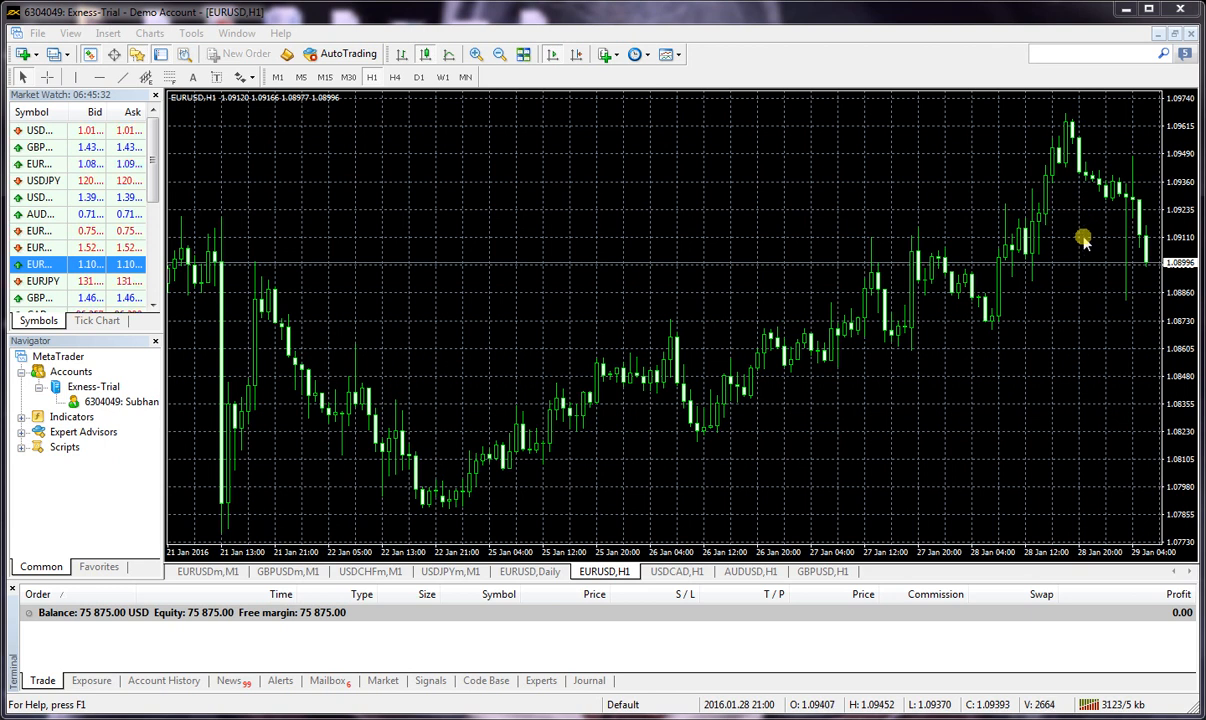
mouse_move(804, 644)
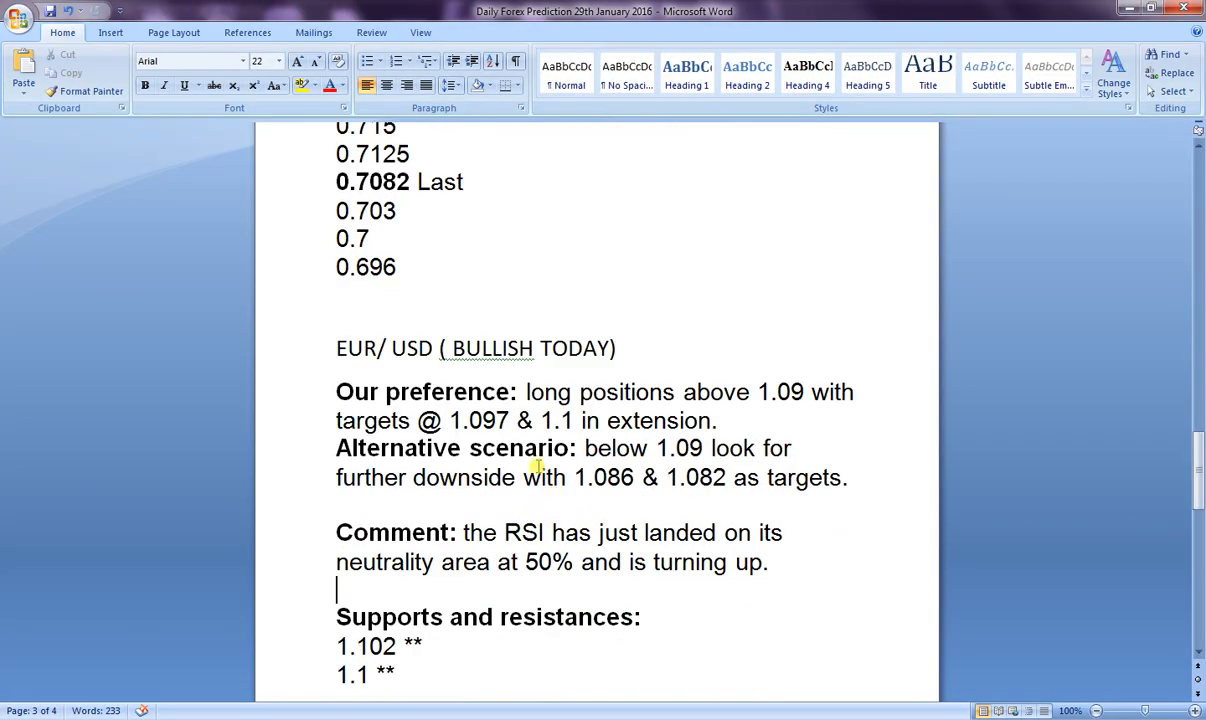
scroll("down", 3)
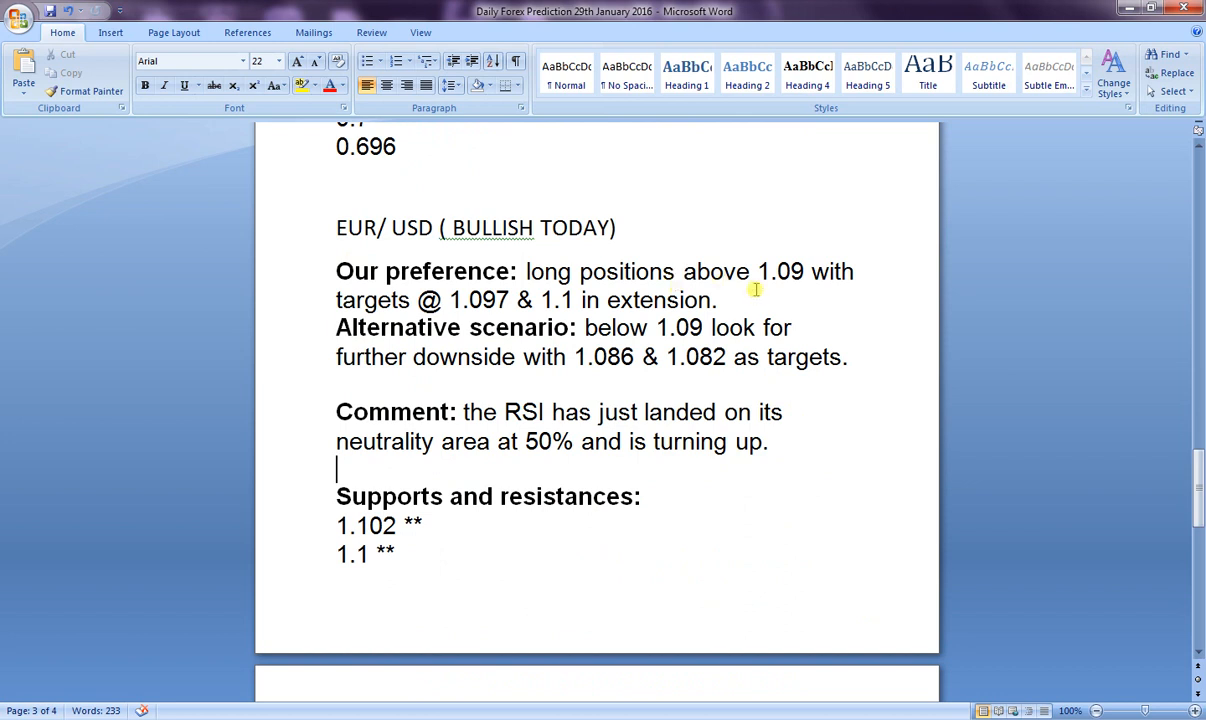
mouse_move(476, 344)
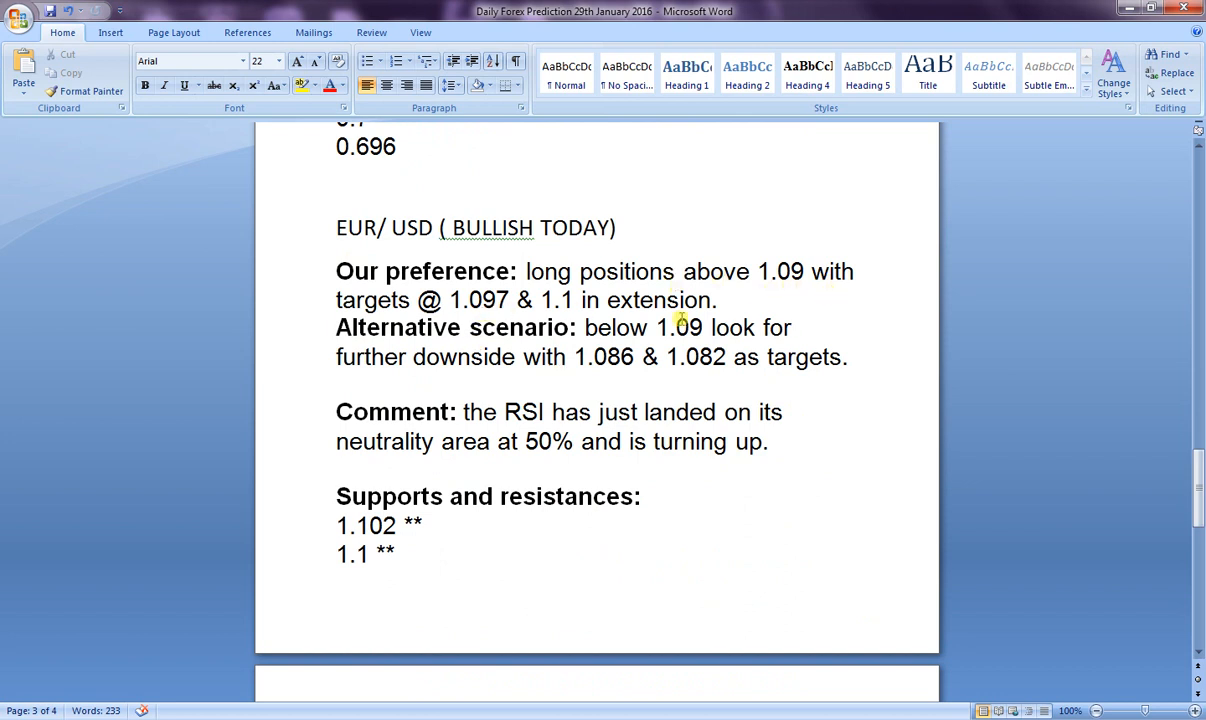
scroll("down", 3)
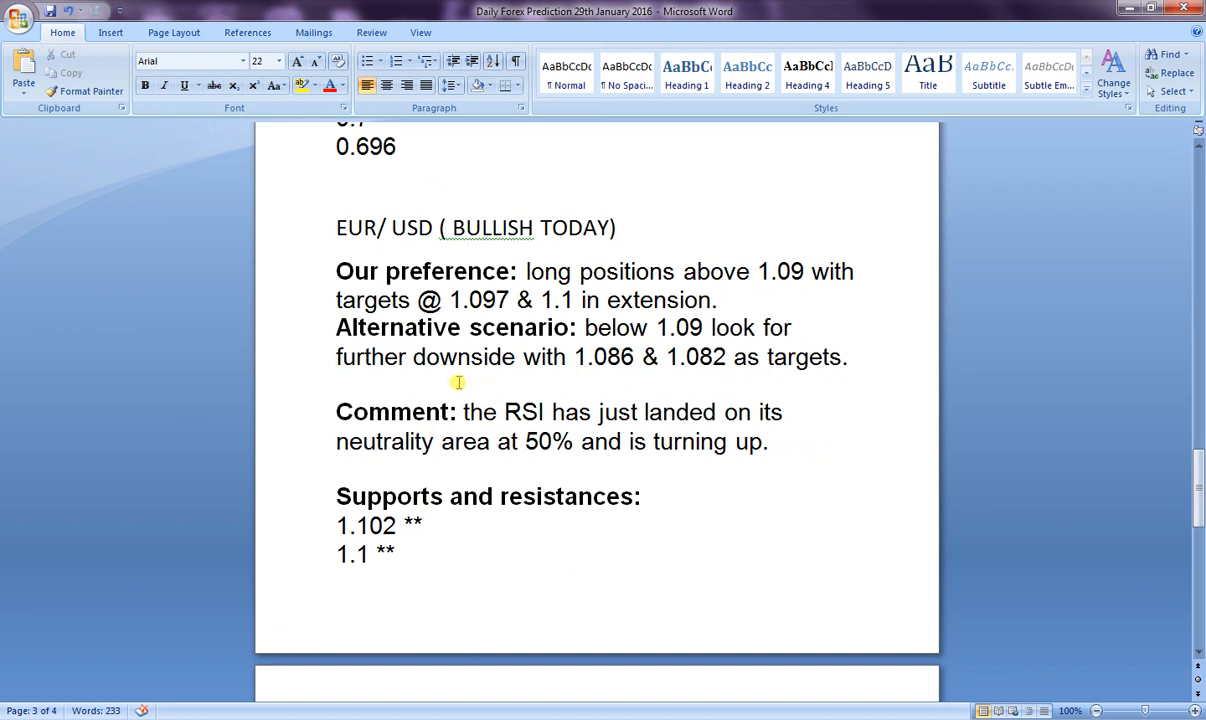
mouse_move(624, 380)
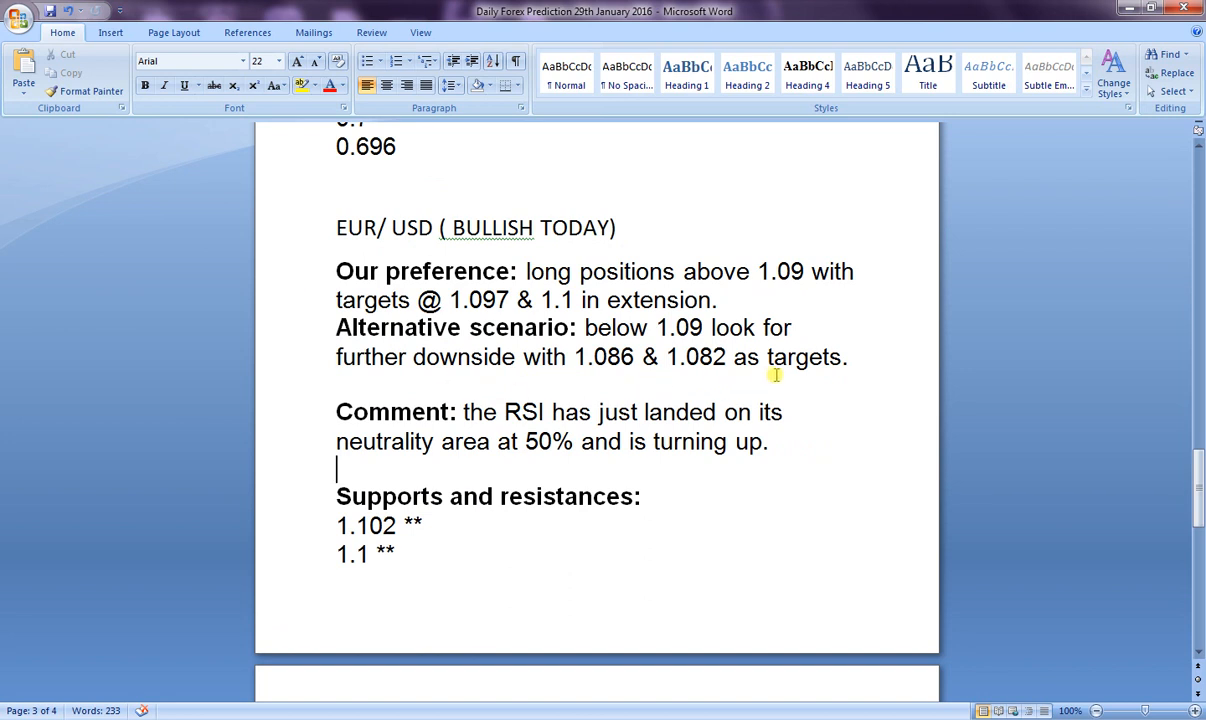
mouse_move(332, 404)
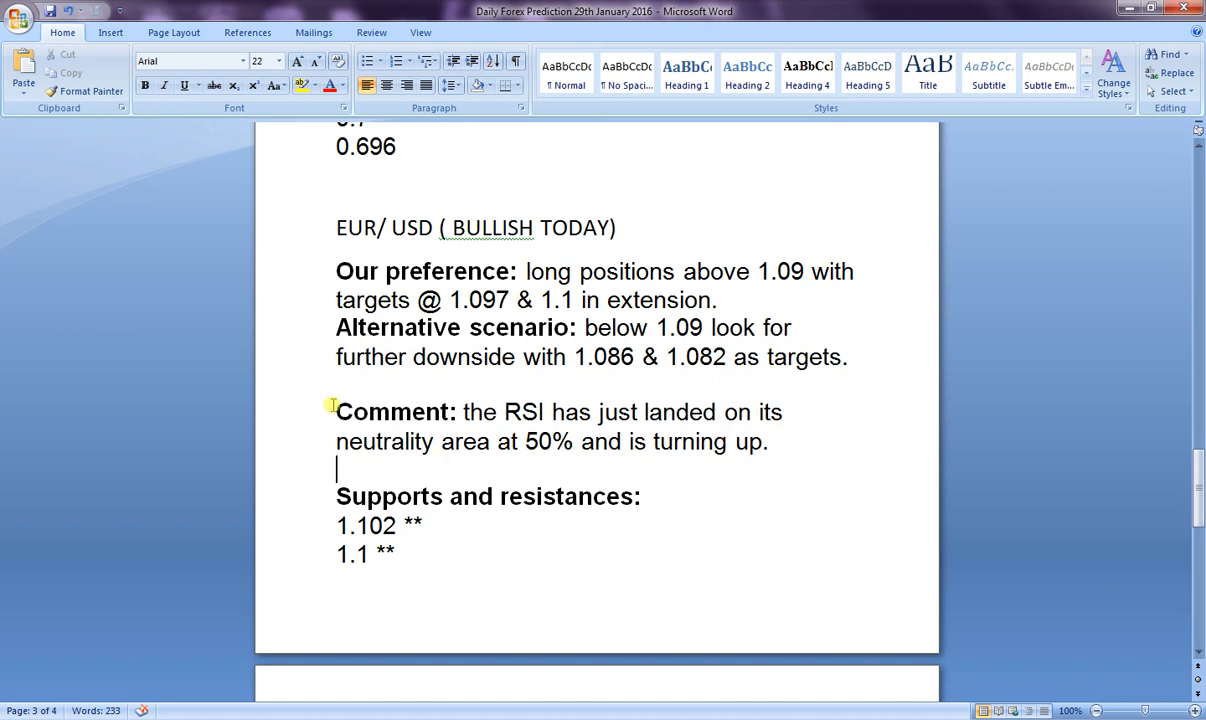
left_click_drag(336, 412, 768, 442)
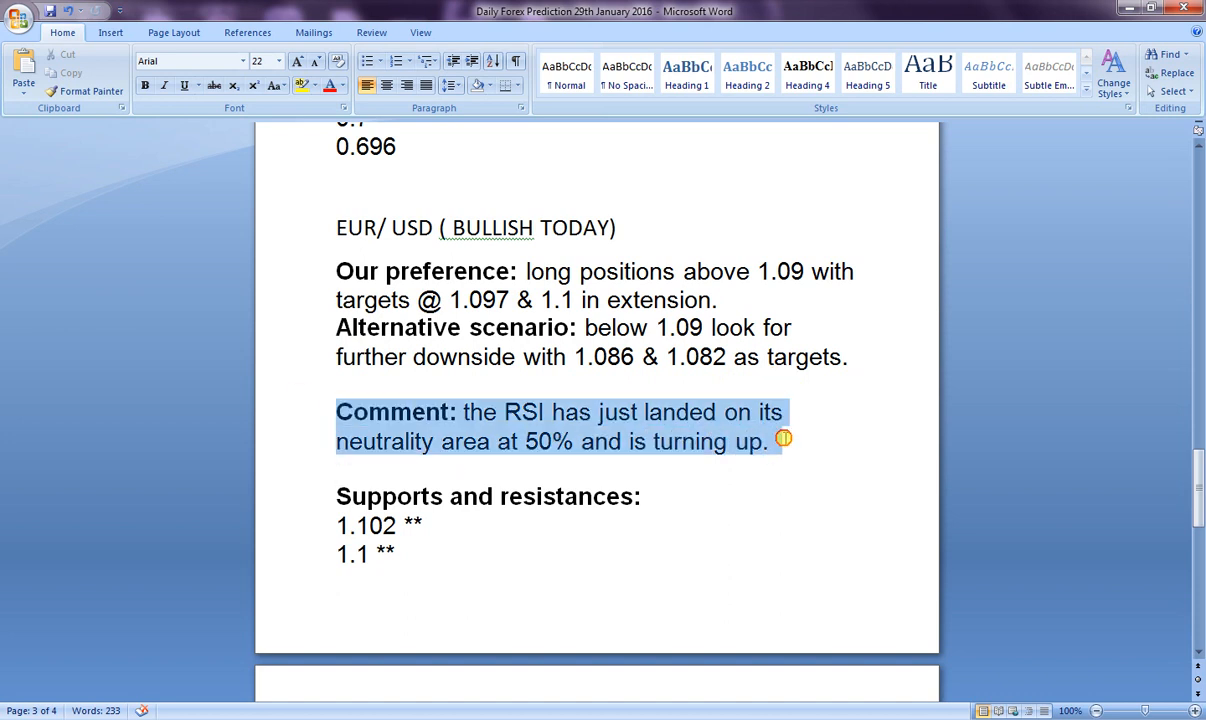
left_click(340, 470)
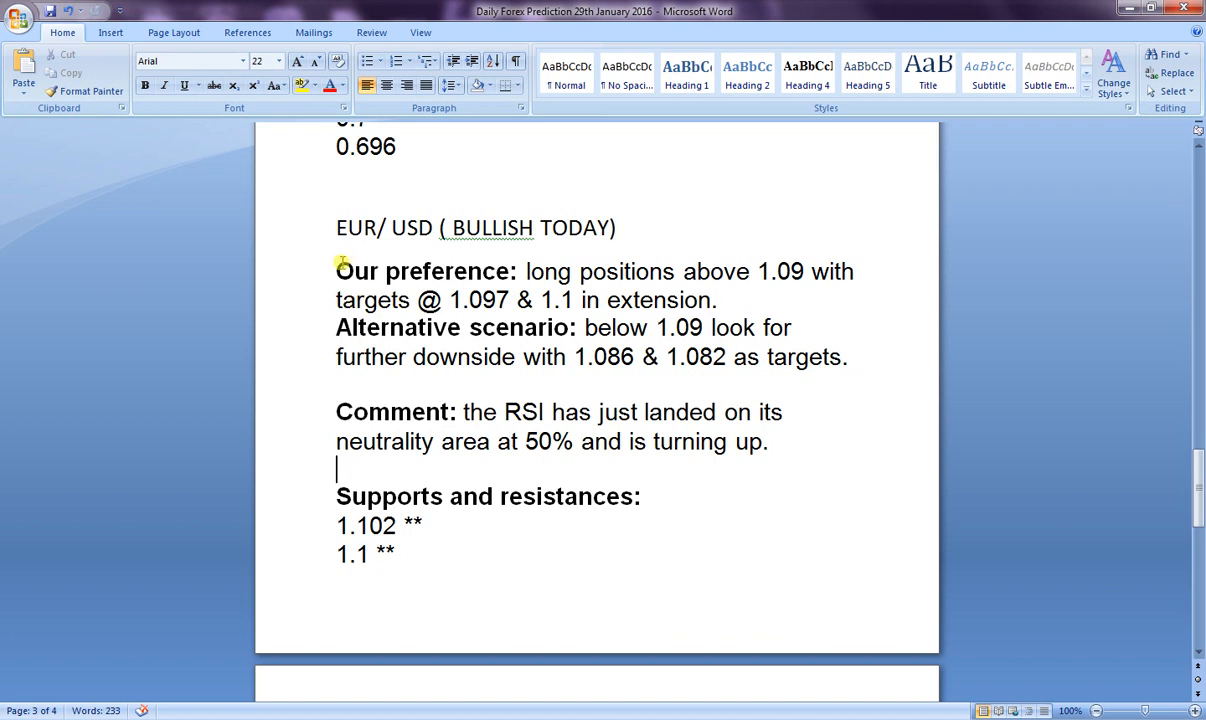
double_click(422, 272)
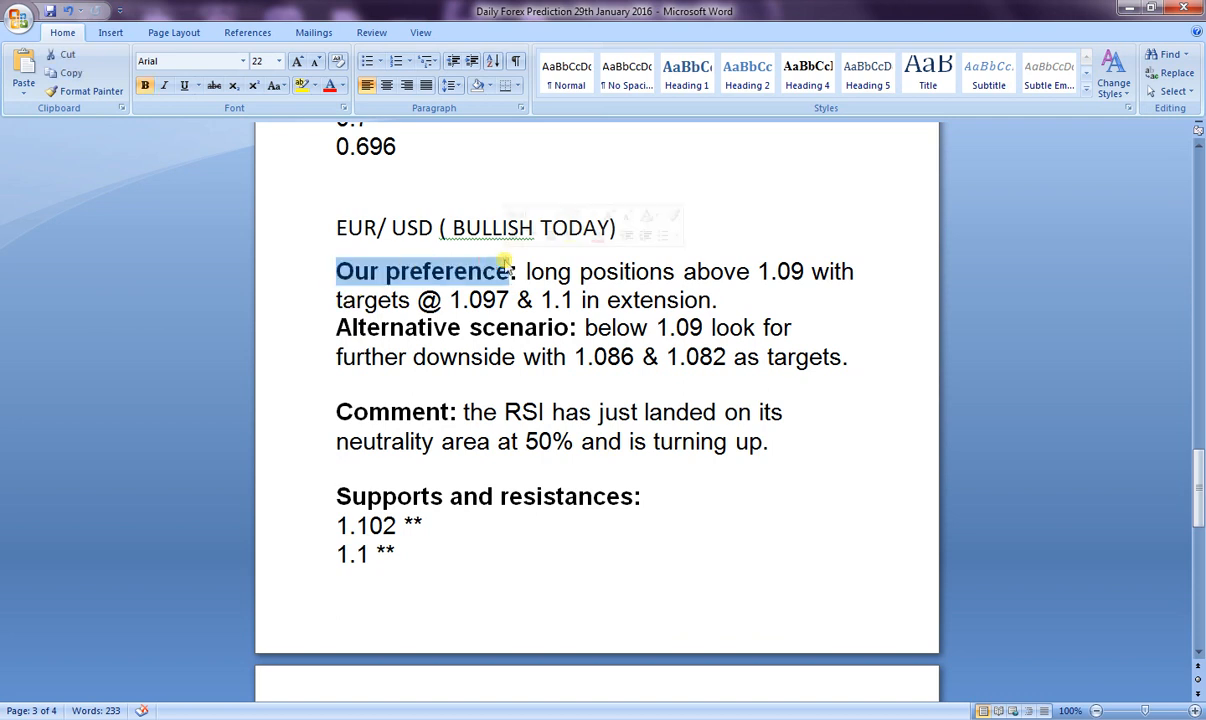
left_click(528, 272)
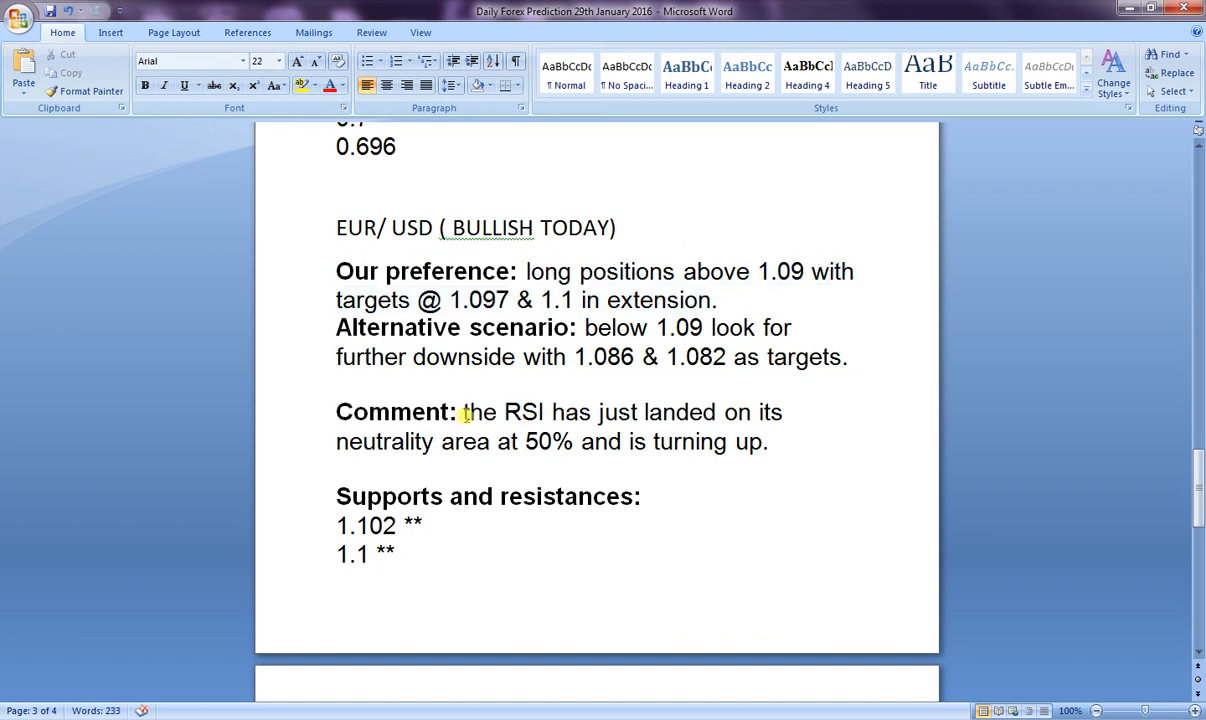
left_click_drag(462, 412, 748, 412)
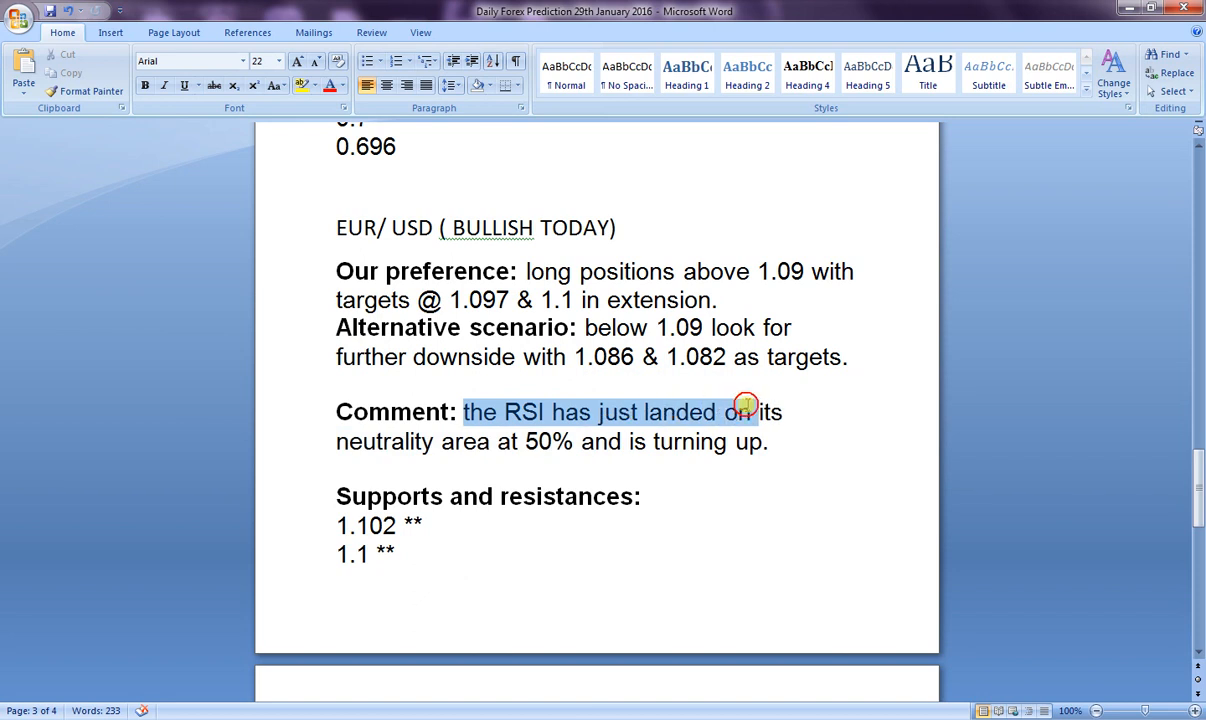
left_click(488, 442)
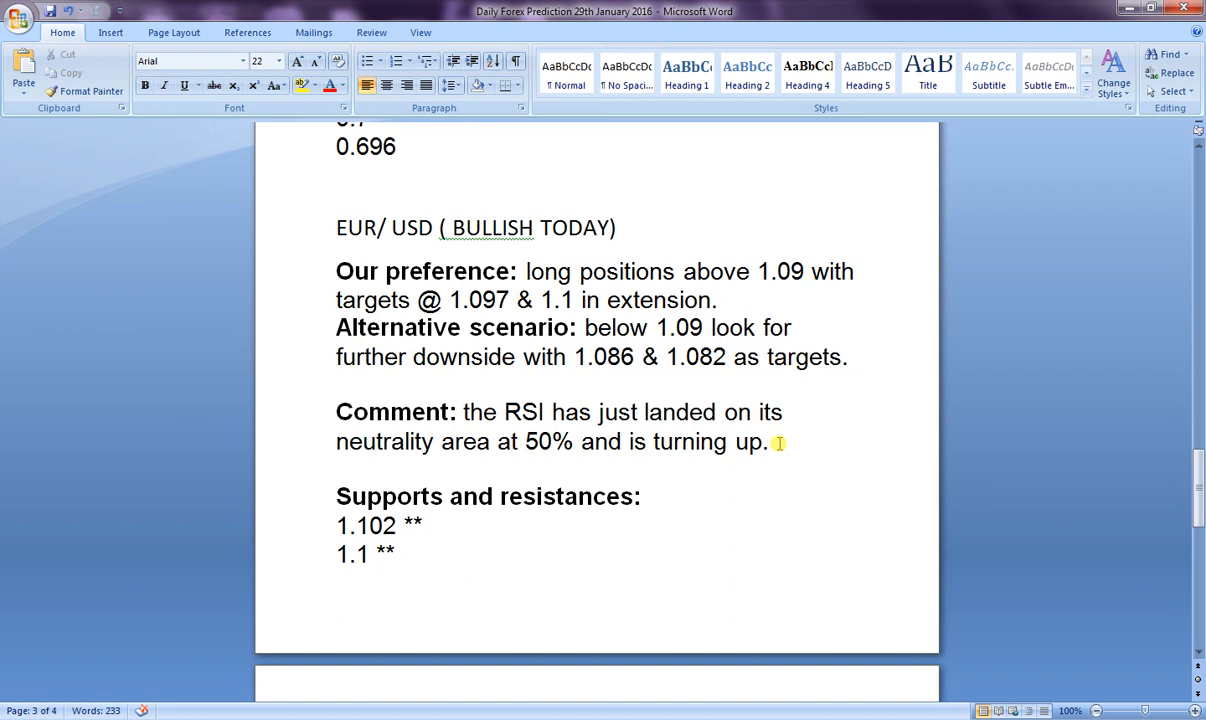
left_click(768, 442)
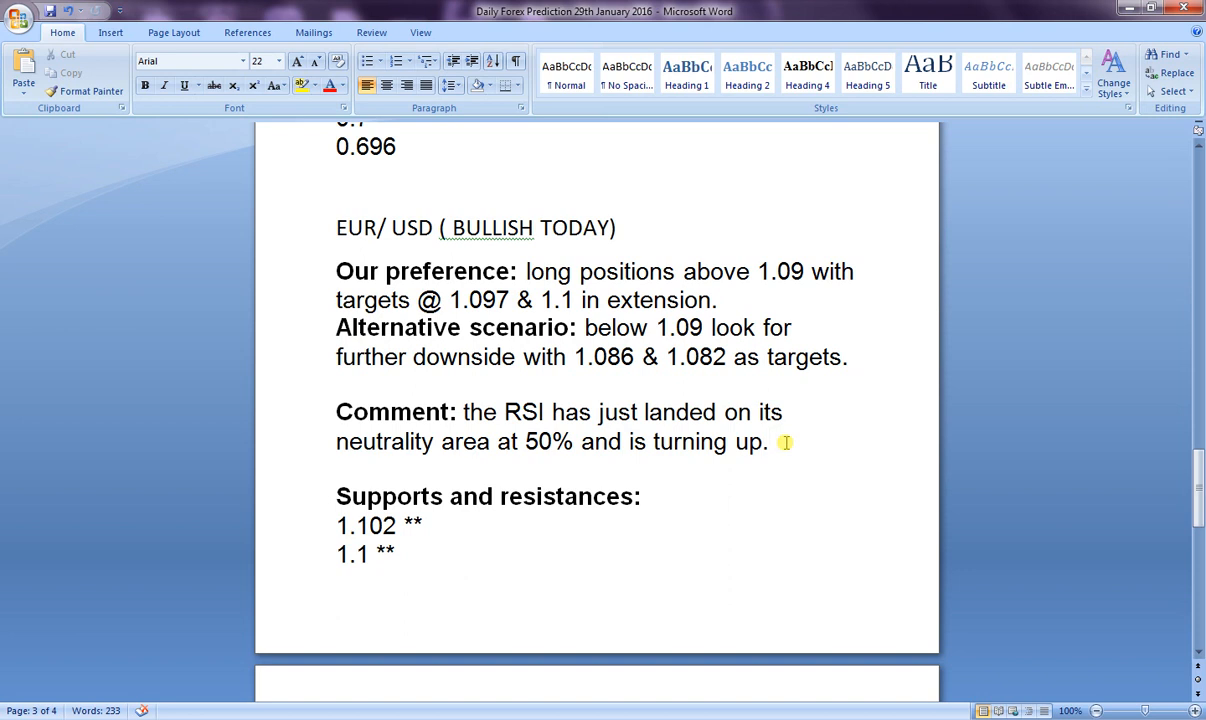
scroll("down", 3)
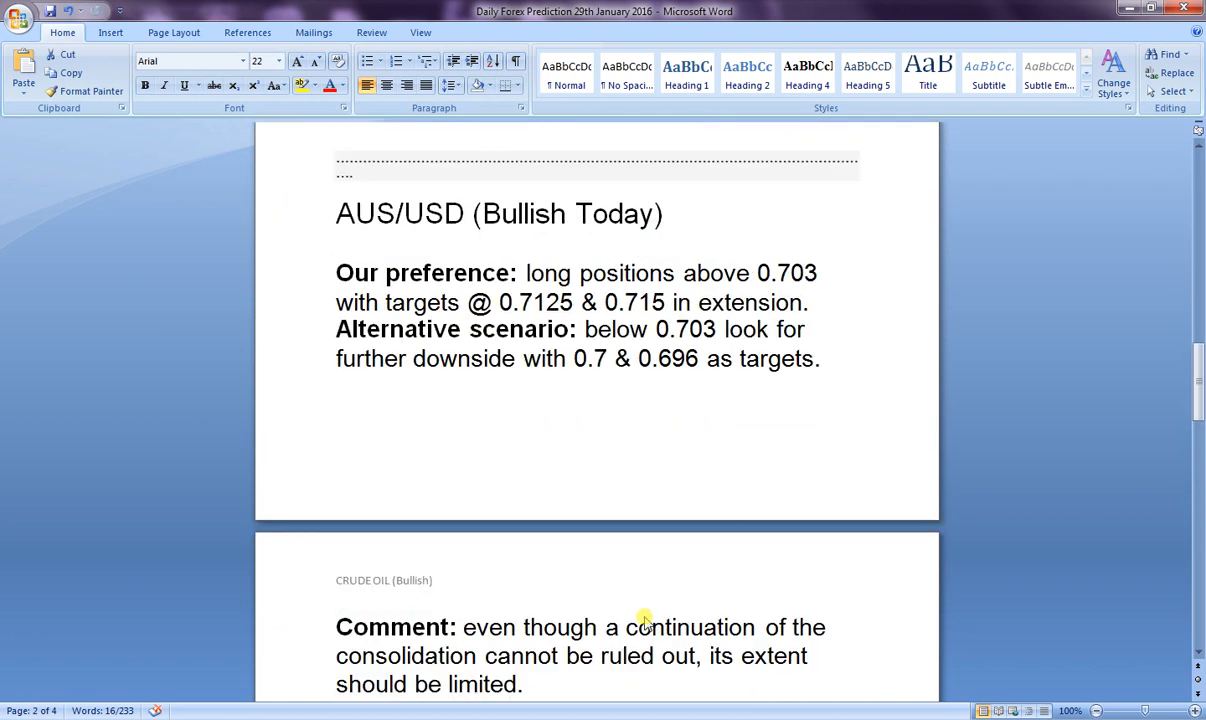
scroll("down", 3)
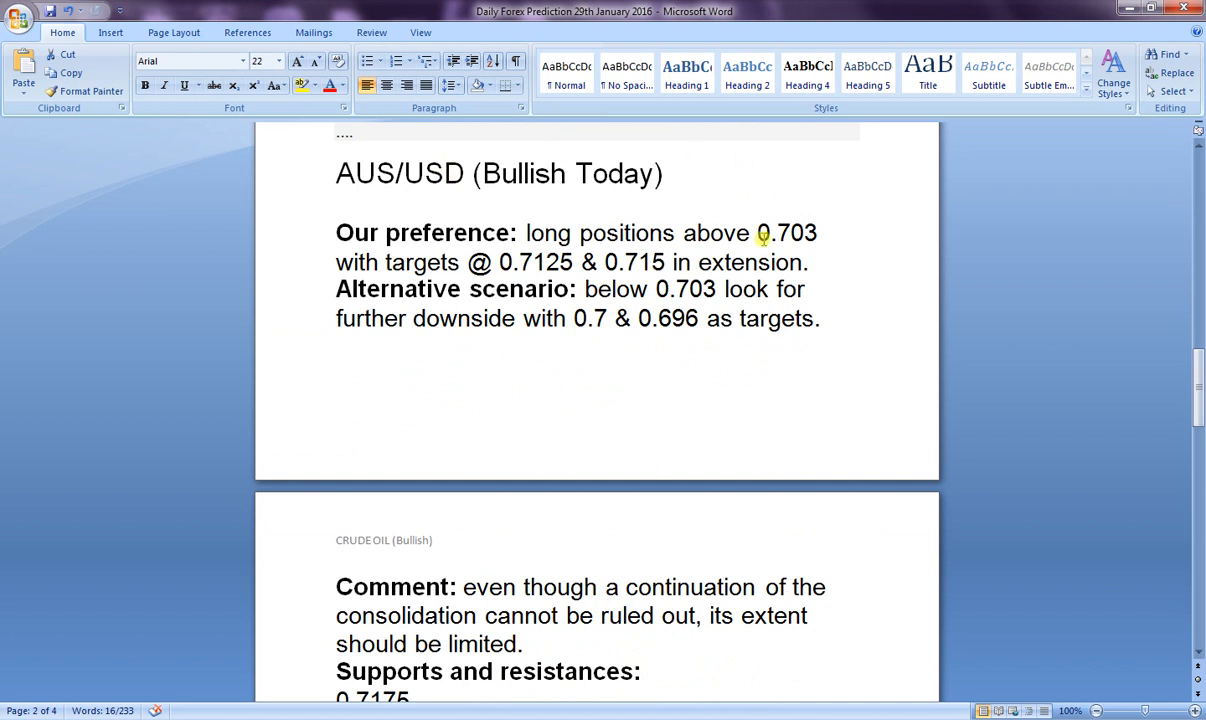
mouse_move(650, 272)
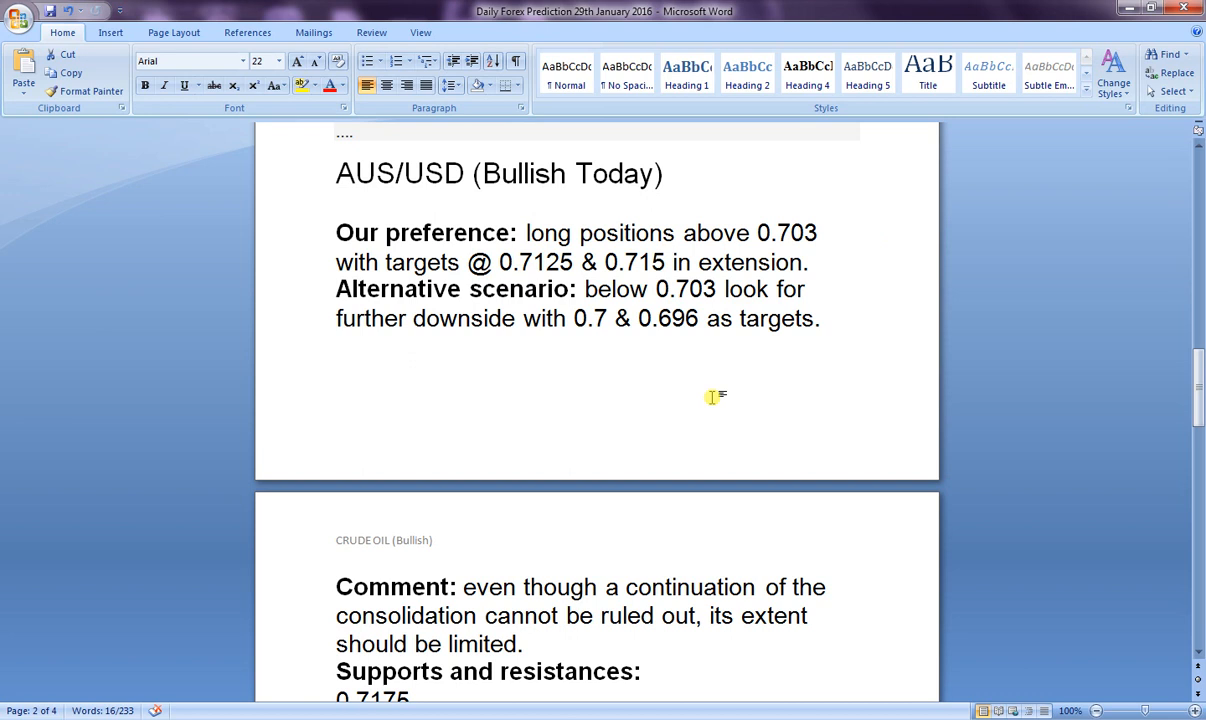
scroll("down", 3)
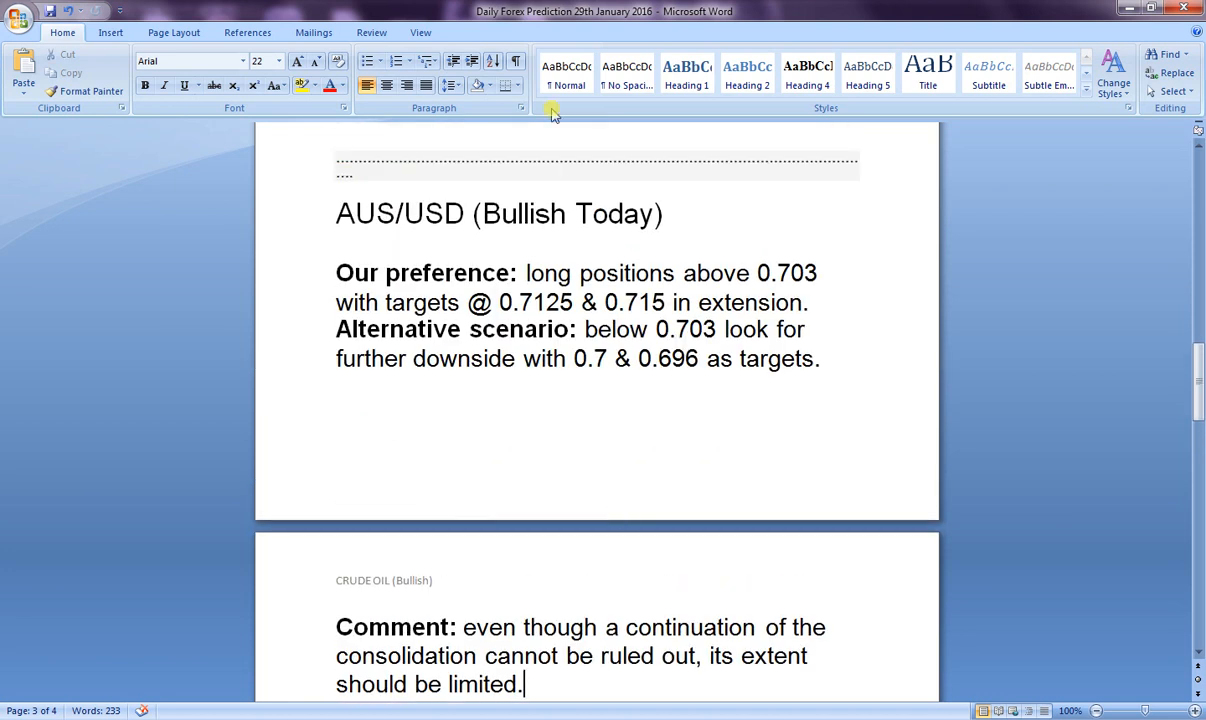
mouse_move(612, 212)
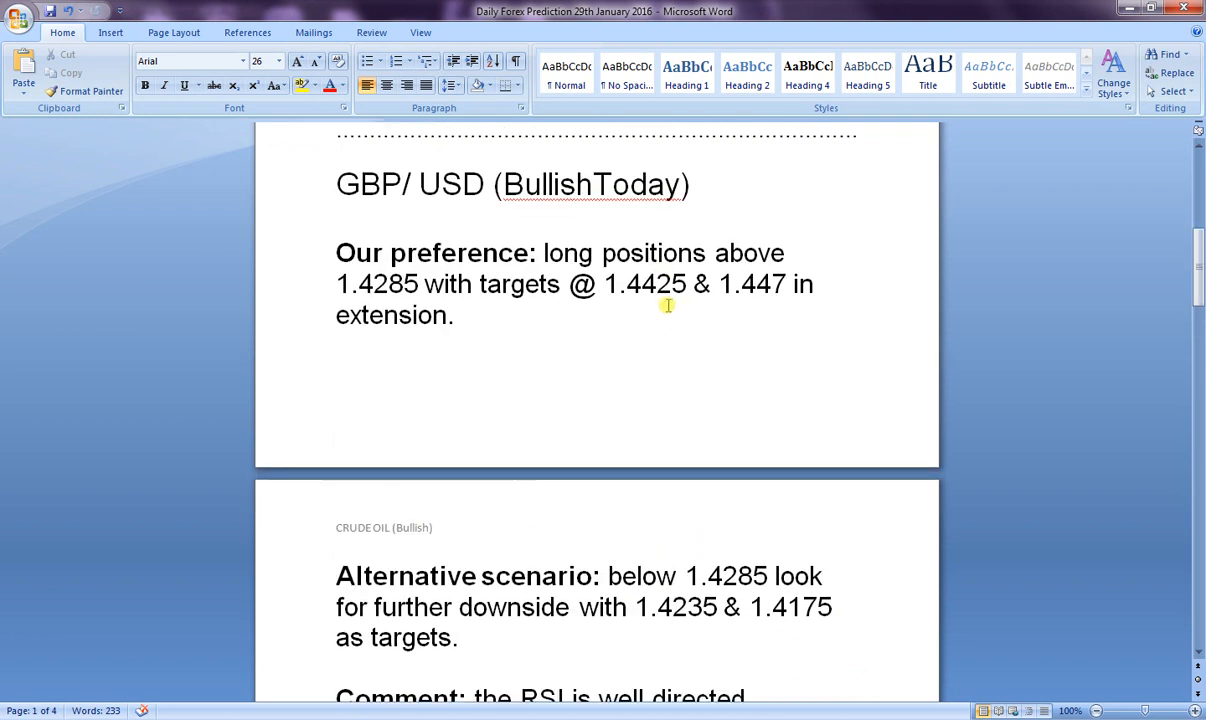
mouse_move(680, 188)
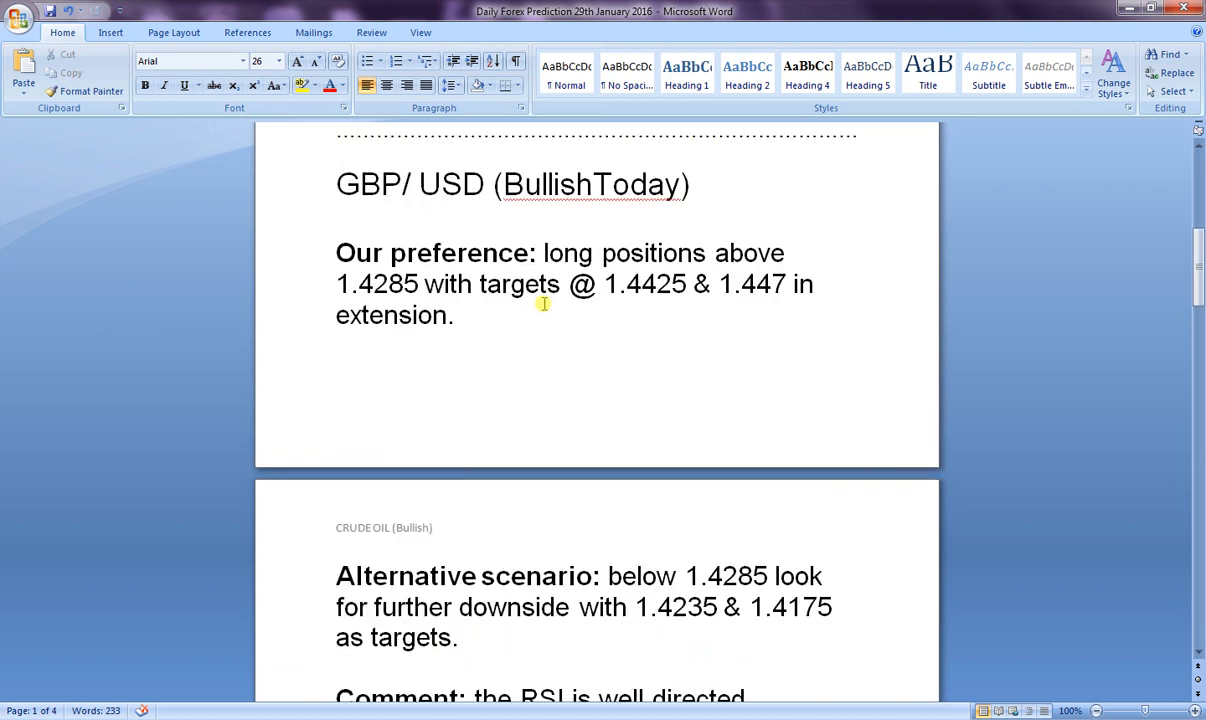
mouse_move(438, 296)
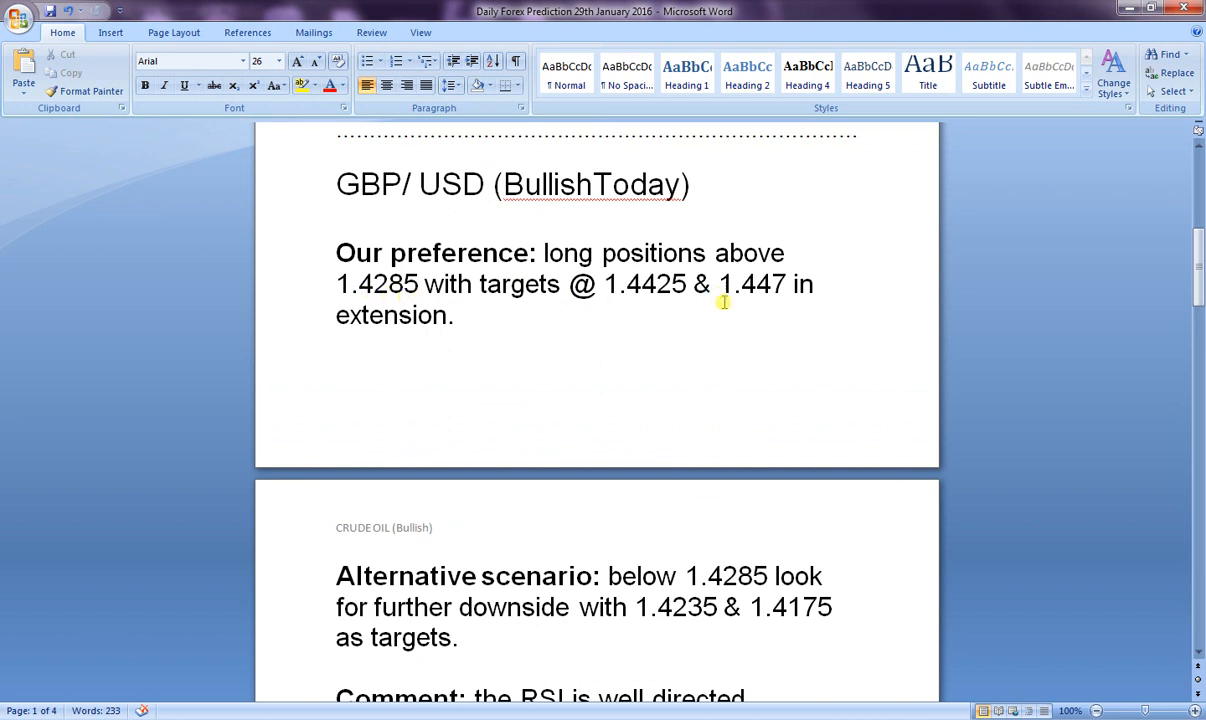
mouse_move(784, 304)
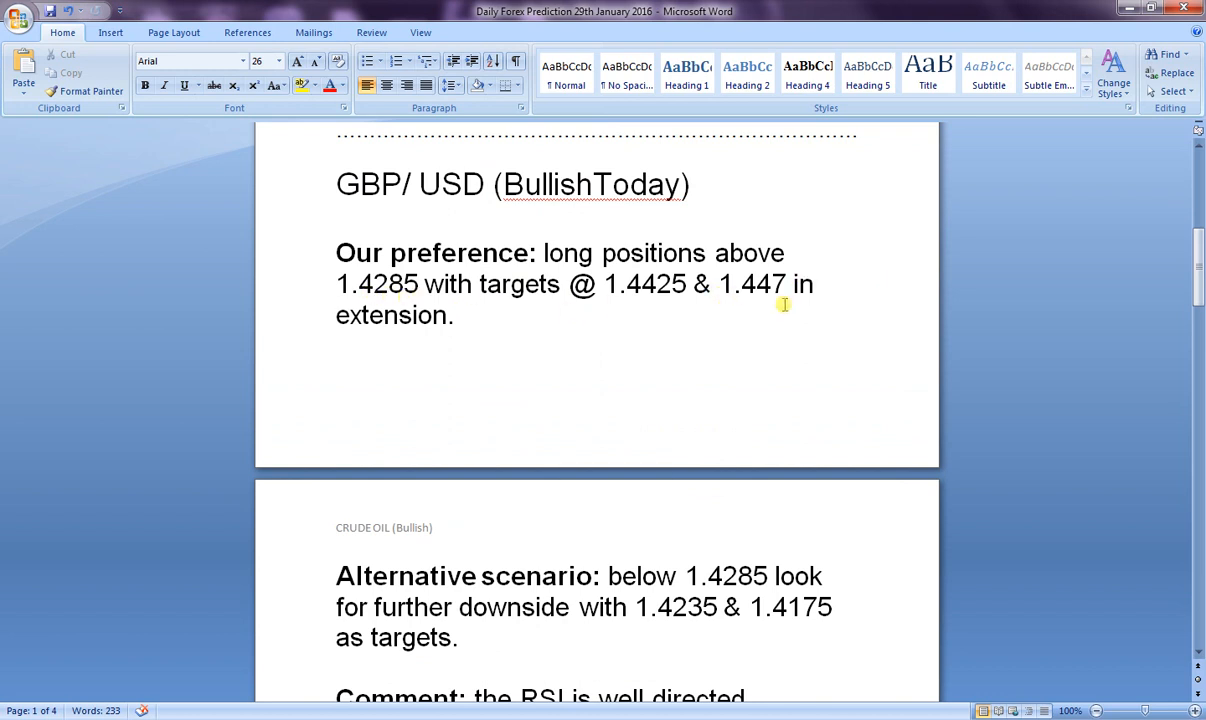
scroll("down", 3)
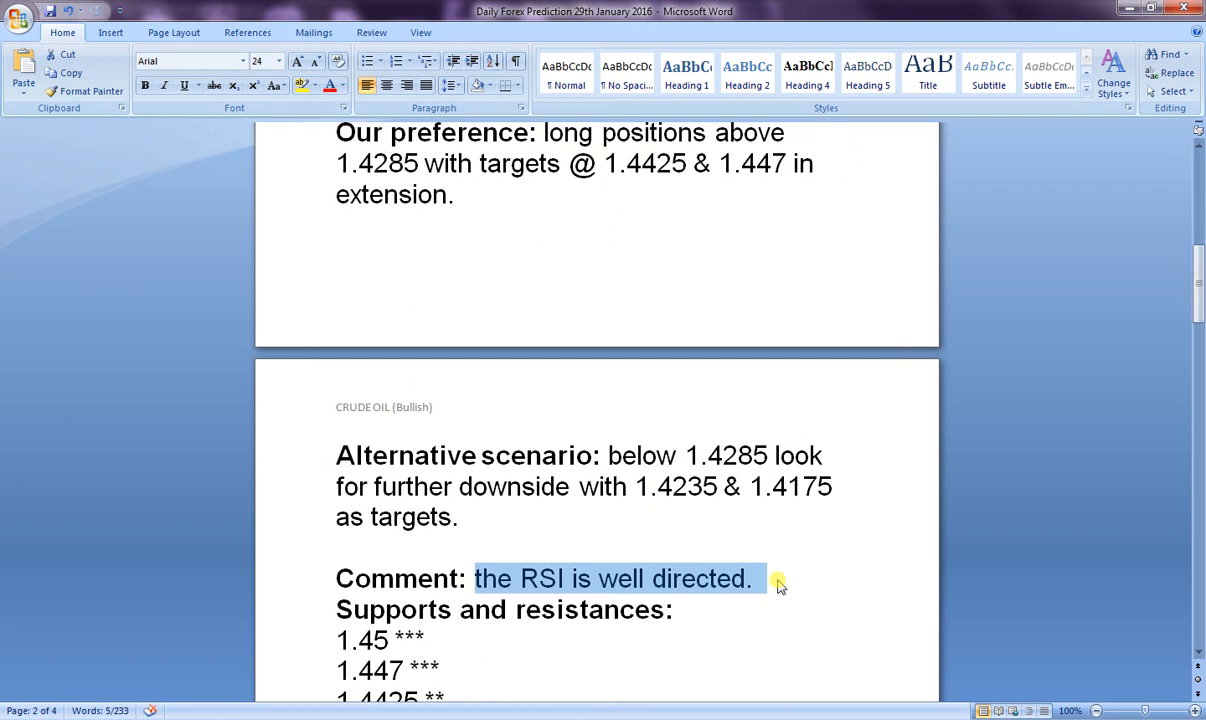
left_click(756, 578)
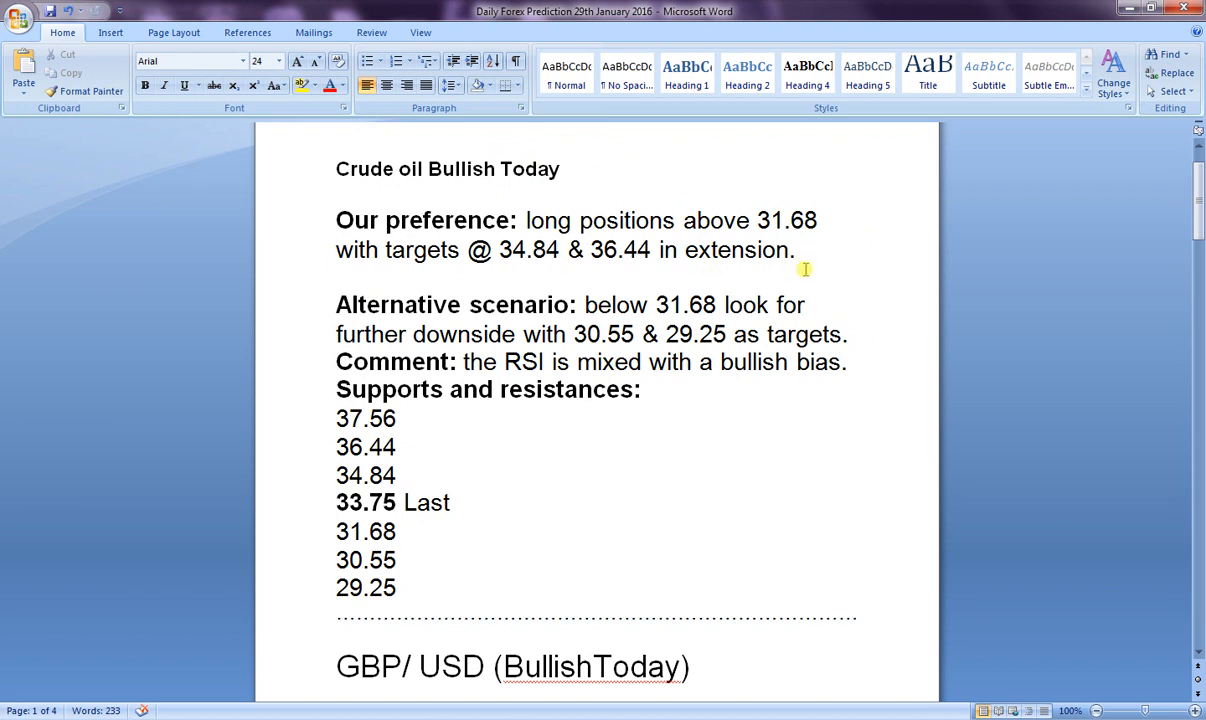
double_click(472, 362)
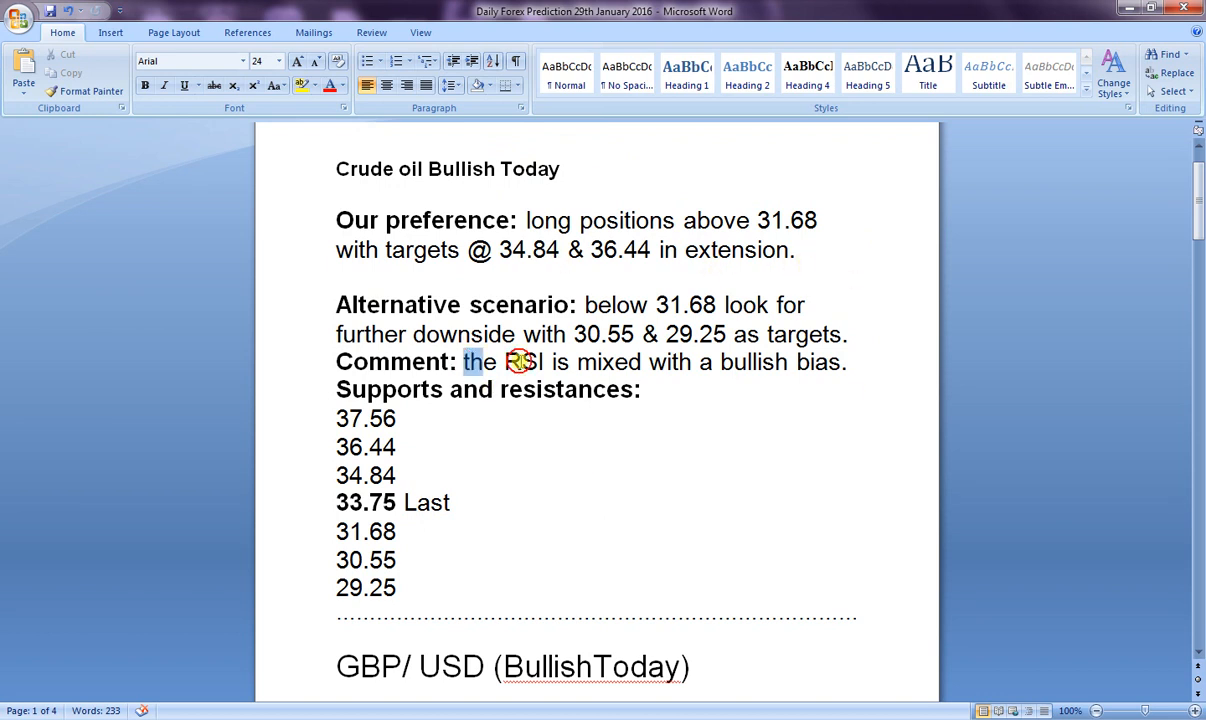
left_click(844, 362)
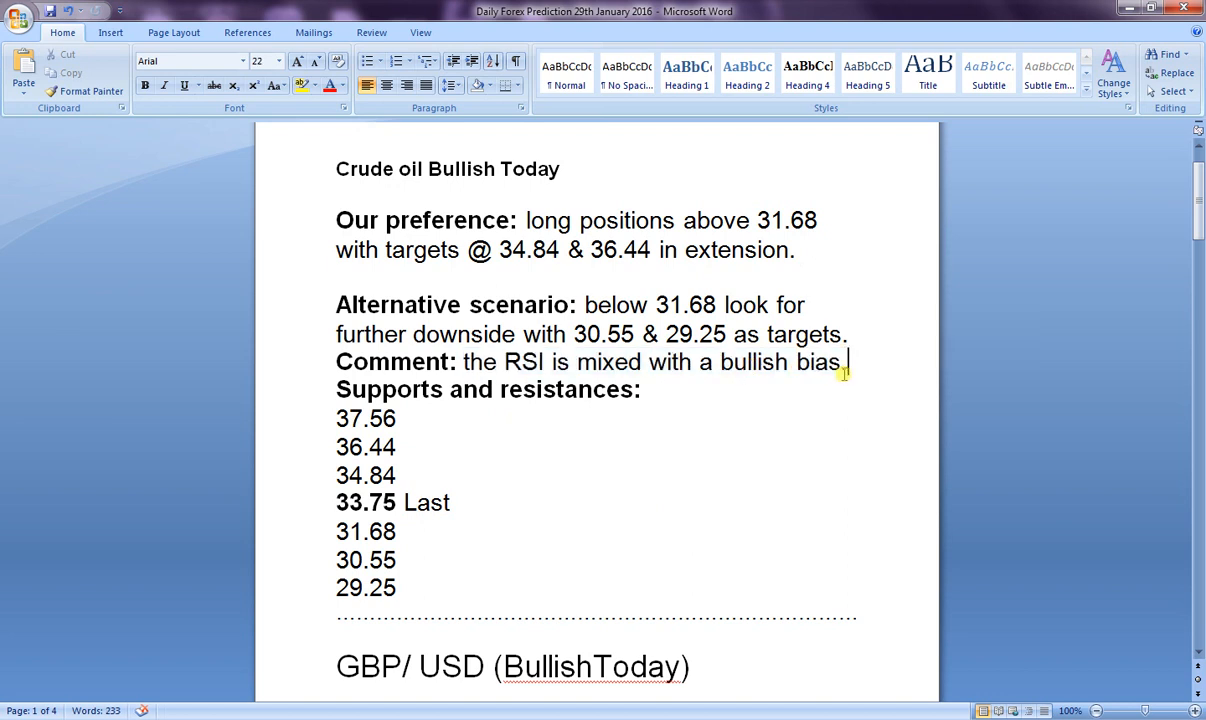
left_click_drag(462, 362, 844, 362)
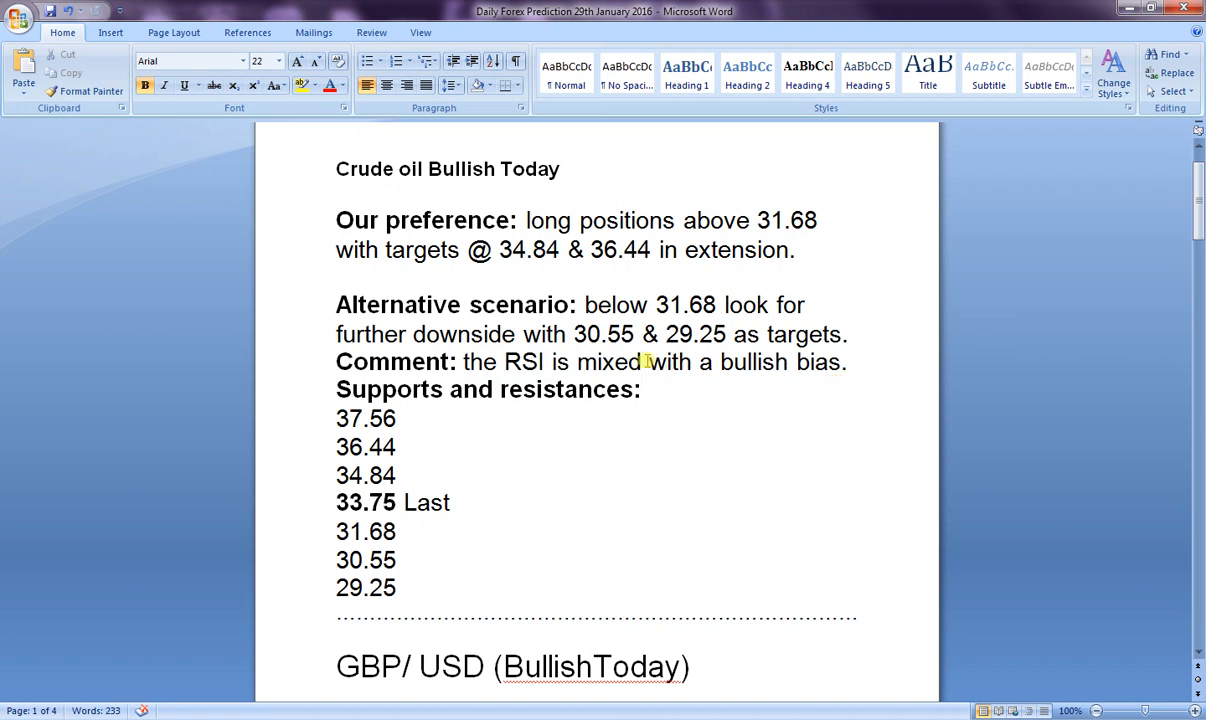
left_click_drag(462, 362, 840, 362)
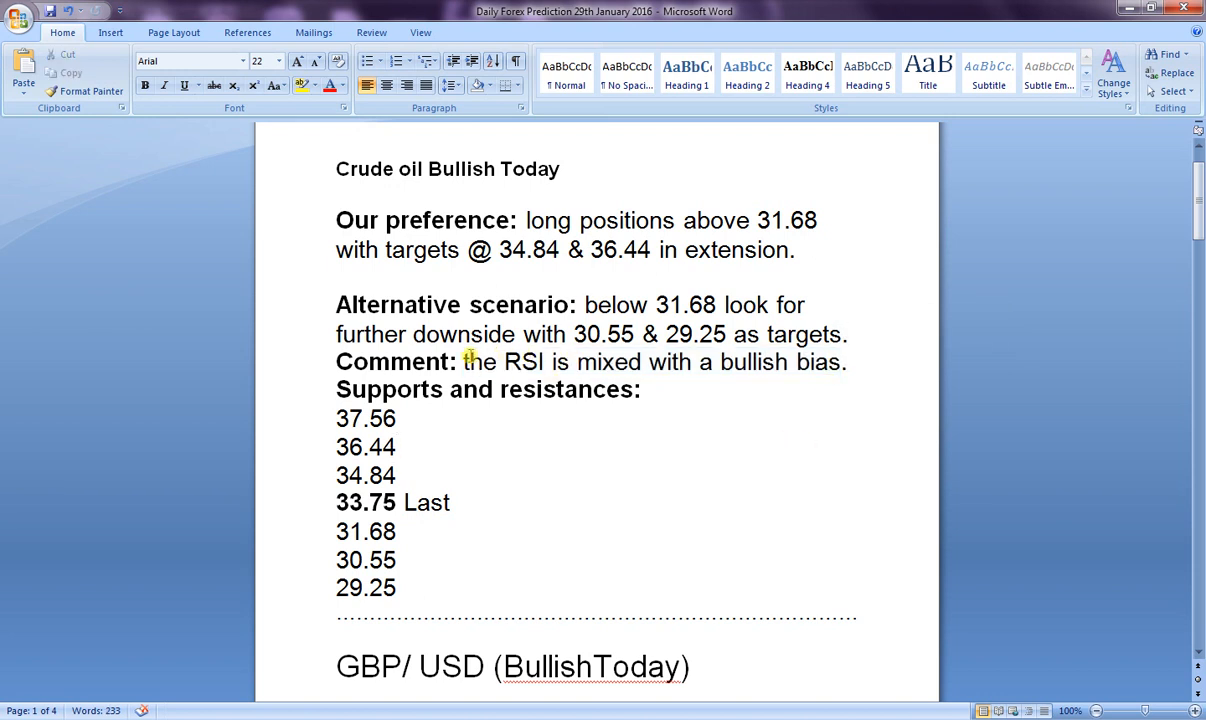
mouse_move(888, 380)
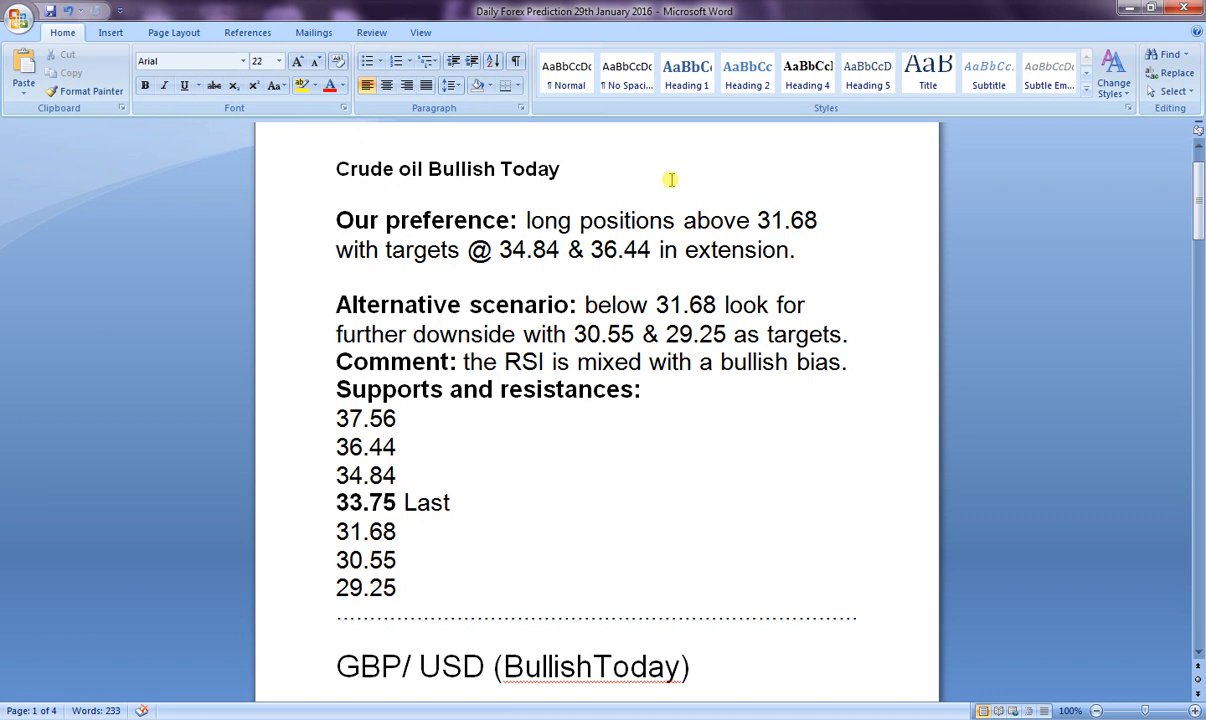
mouse_move(678, 186)
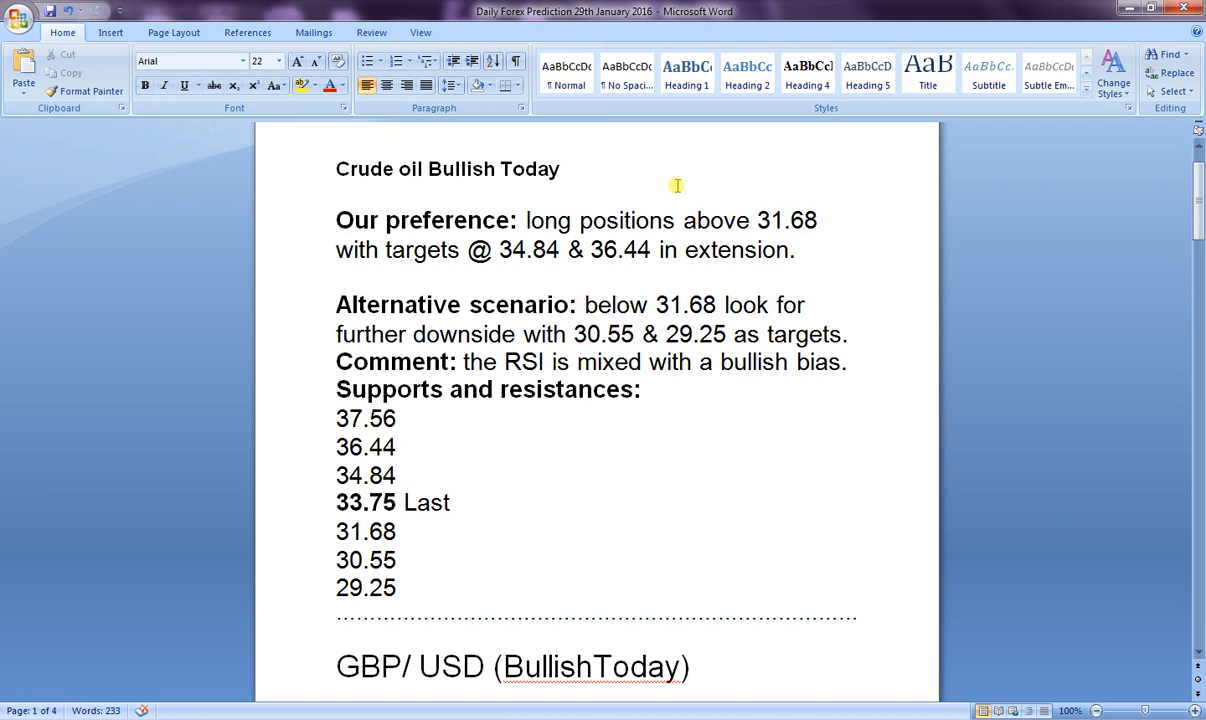
left_click(396, 448)
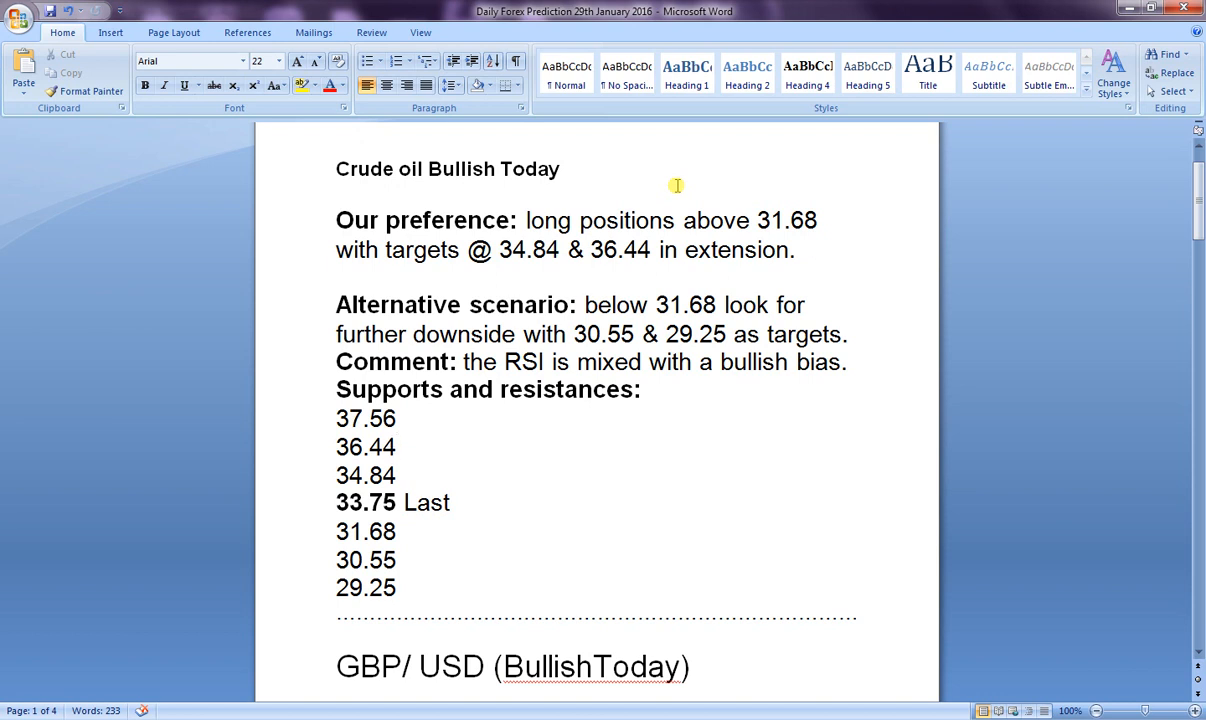
left_click(396, 448)
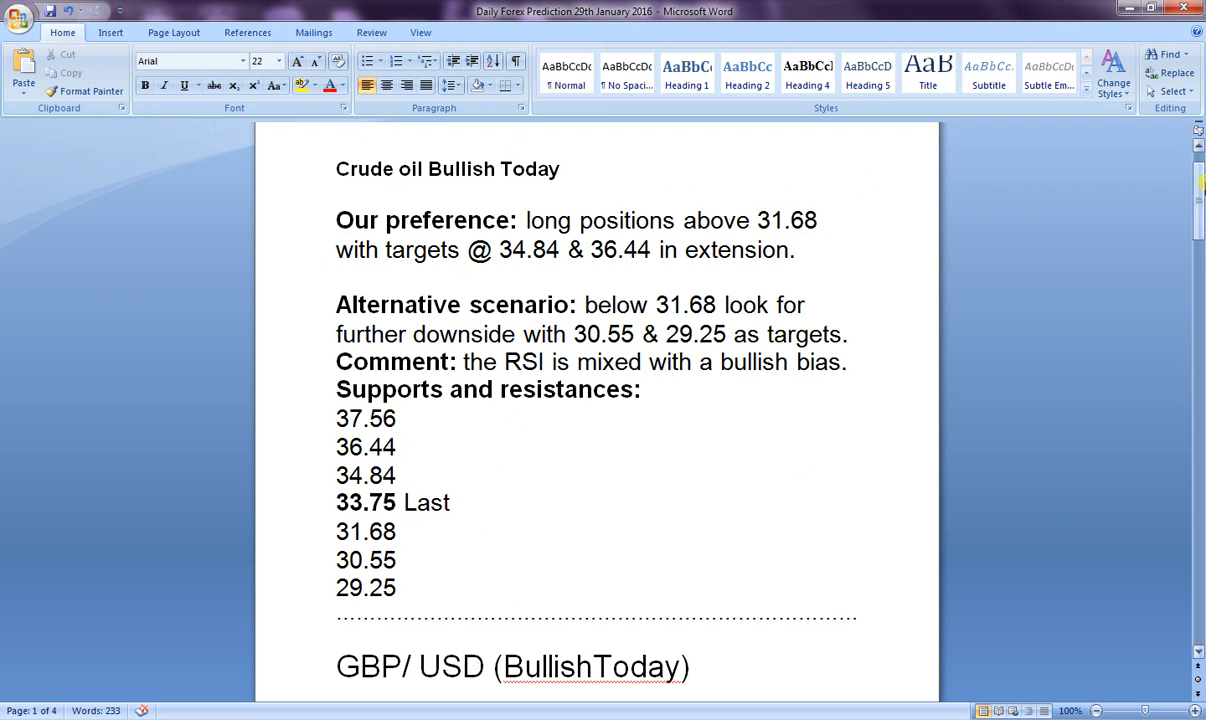
left_click(396, 448)
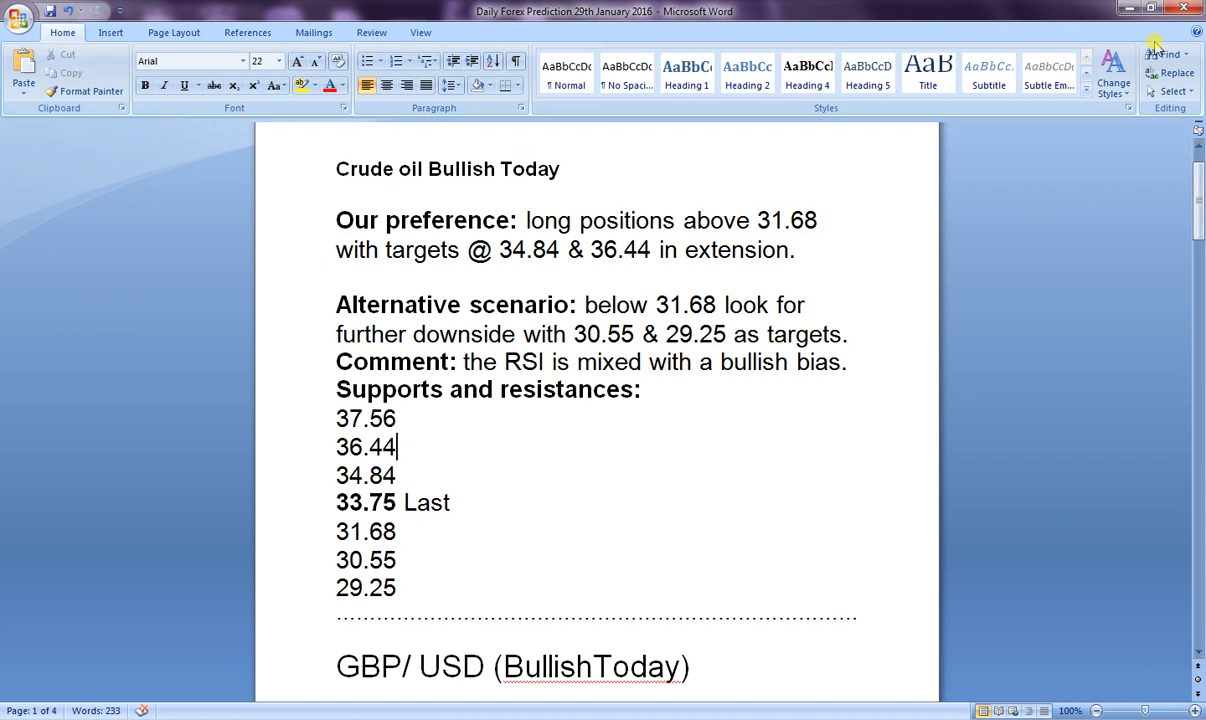